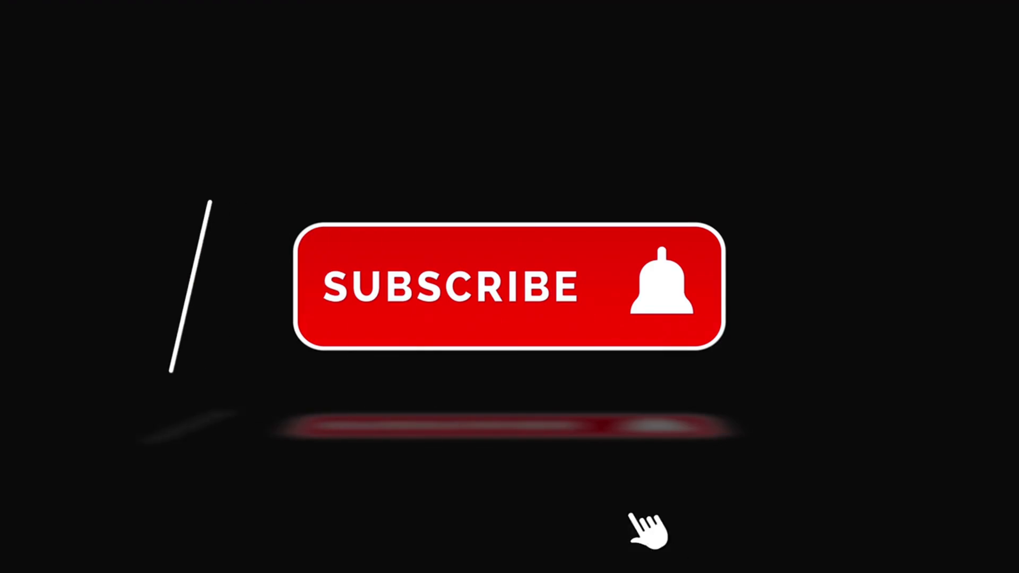
Play the outro where the red SUBSCRIBE button becomes grey SUBSCRIBED with a ringing bell
{"action": "left_click", "coordinate": [663, 294]}
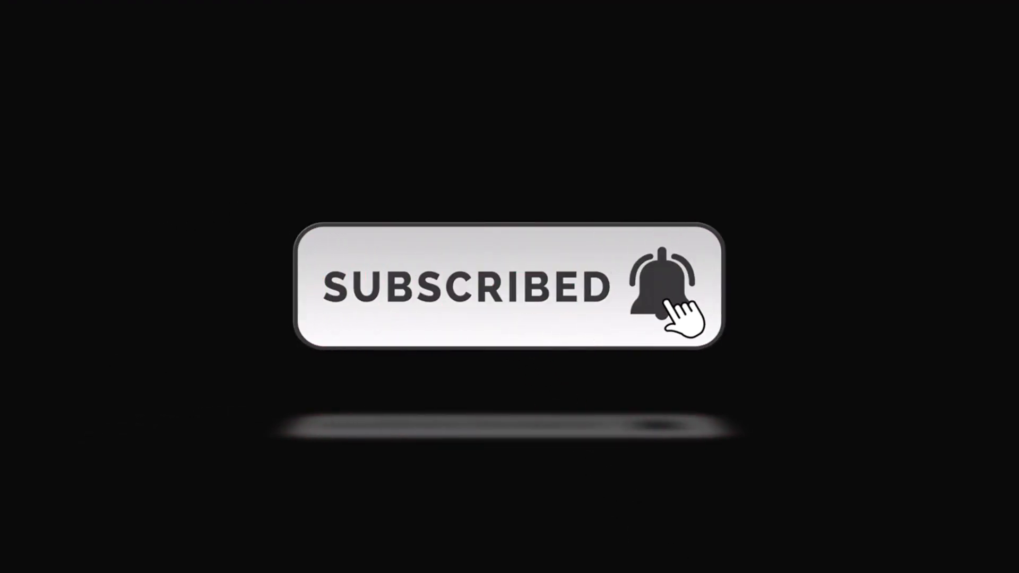